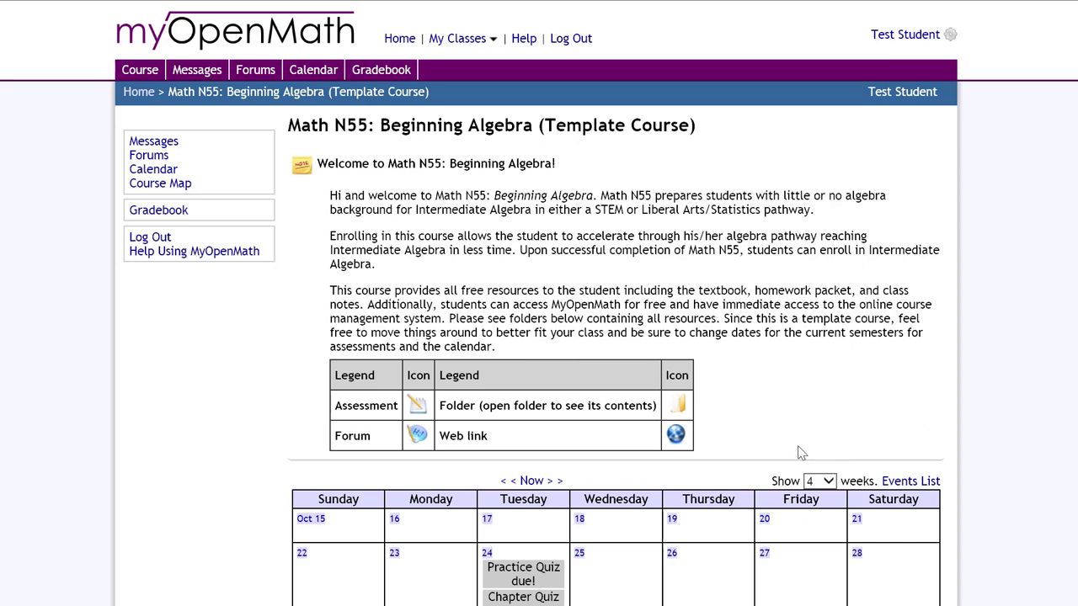
pyautogui.moveTo(807, 361)
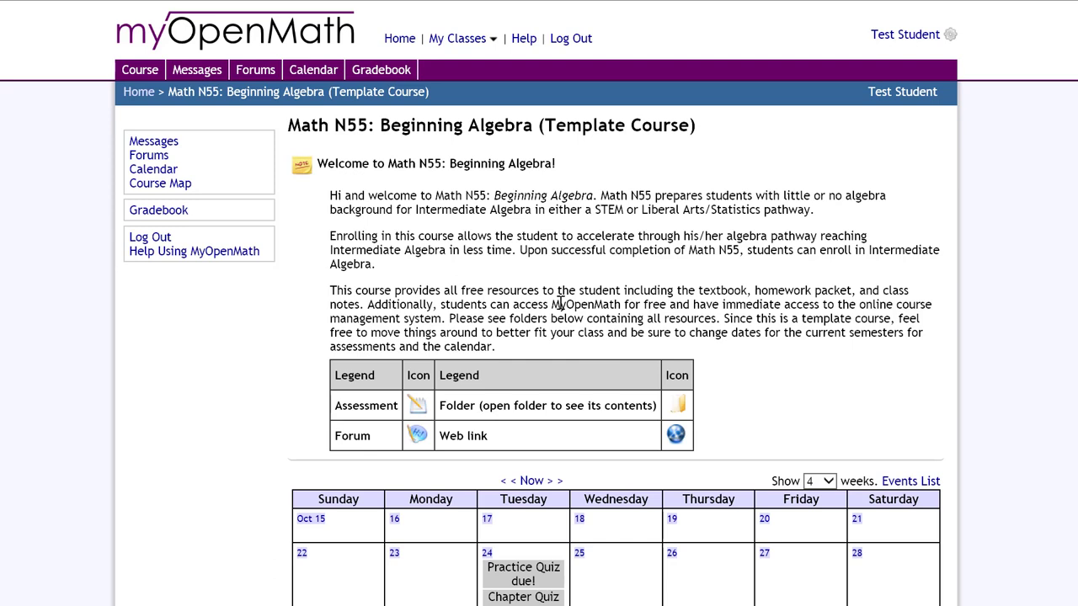
pyautogui.moveTo(433, 265)
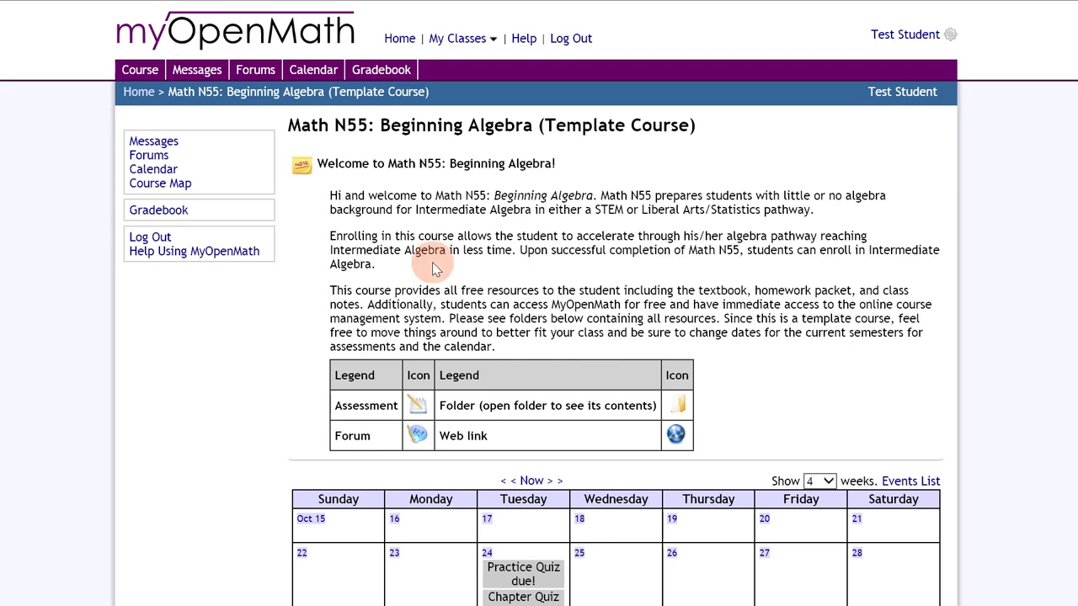
pyautogui.moveTo(318, 259)
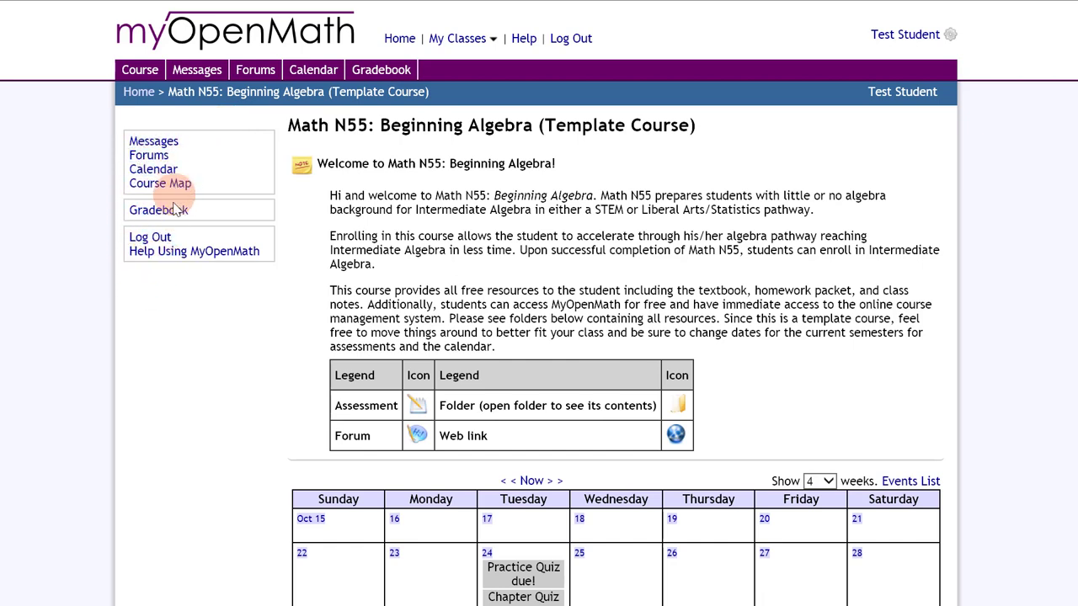
pyautogui.moveTo(185, 215)
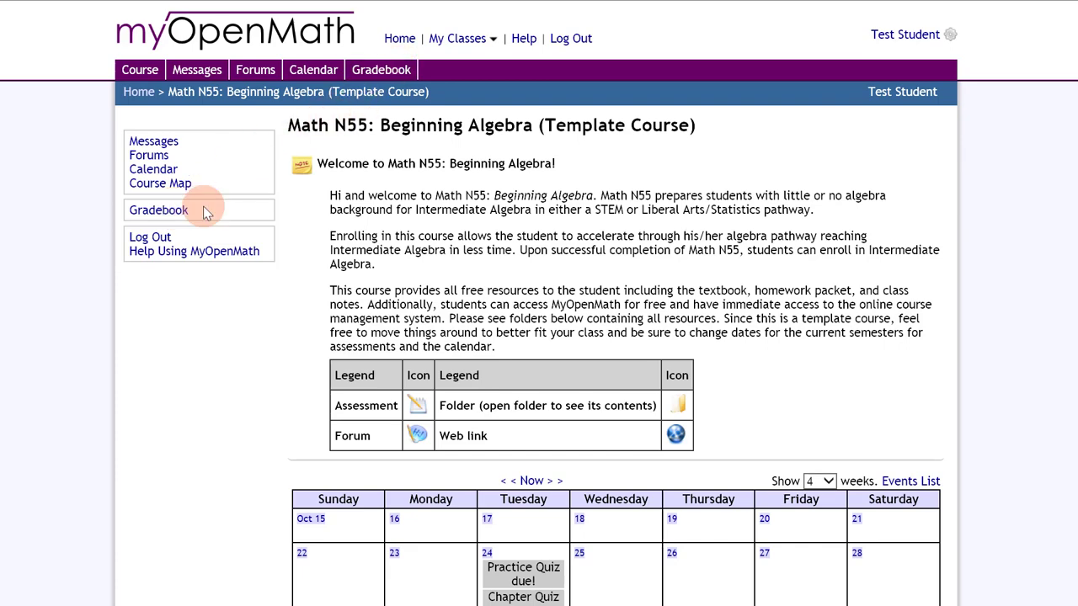
# Step: Open the Beginning Algebra Gradebook and scroll through the quiz and homework rows to the totals table
pyautogui.click(158, 209)
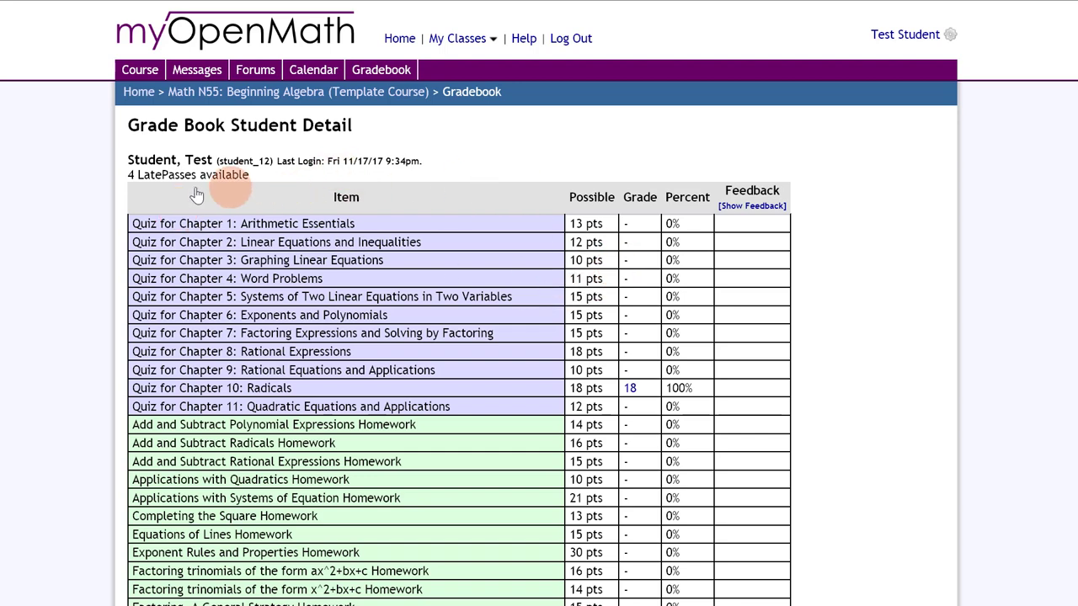
pyautogui.moveTo(168, 164)
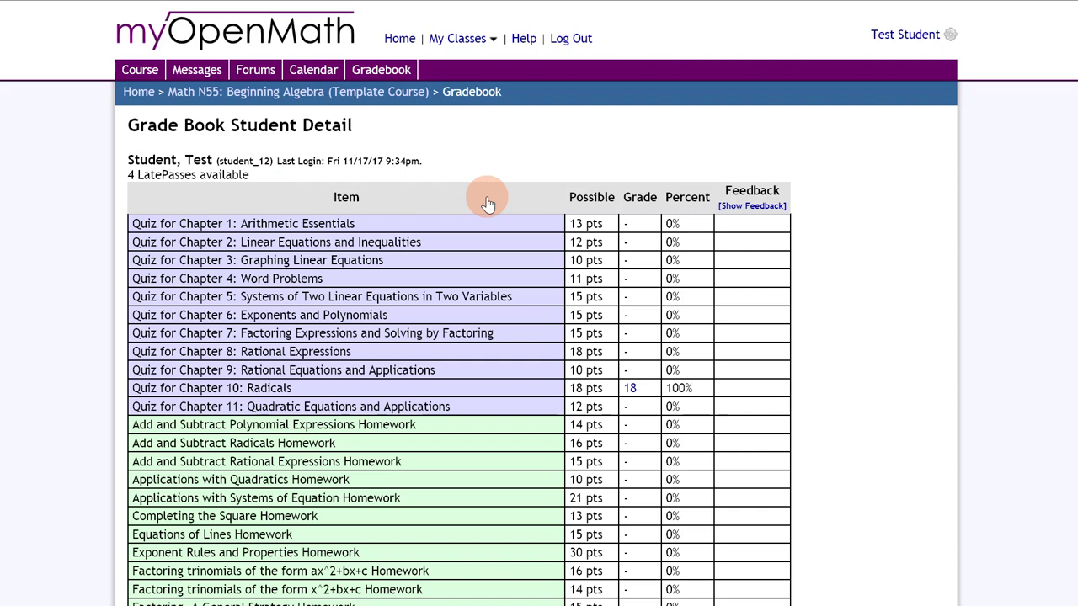
pyautogui.moveTo(484, 283)
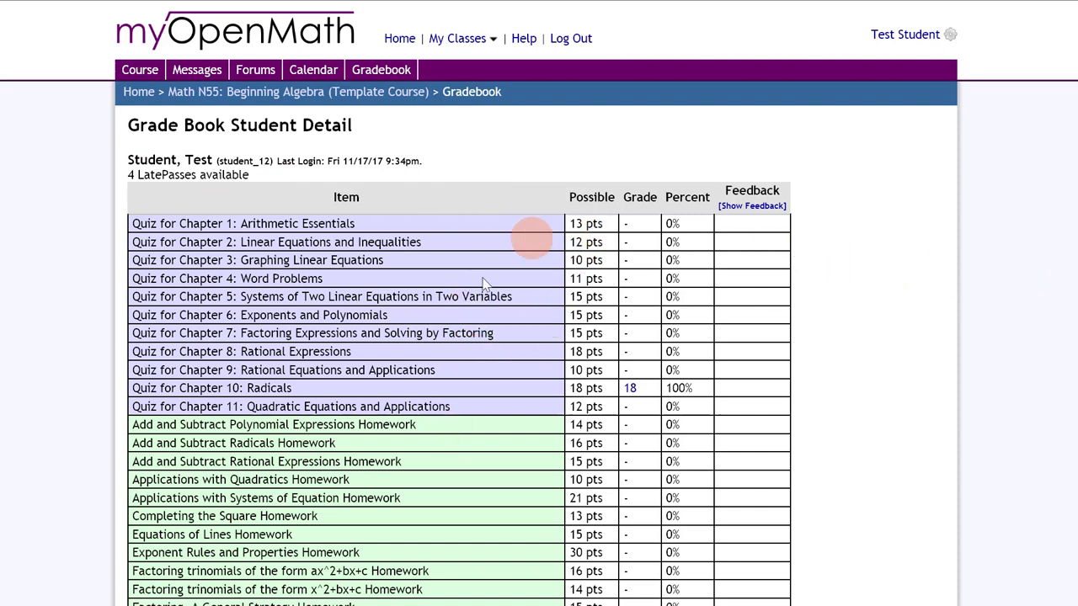
pyautogui.scroll(-3)
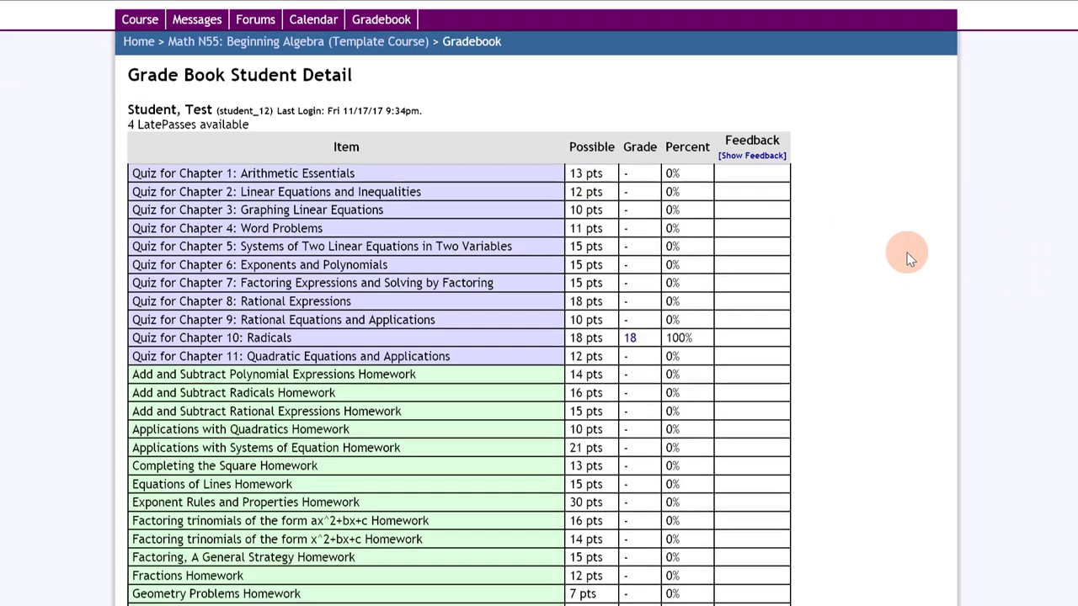
pyautogui.scroll(-3)
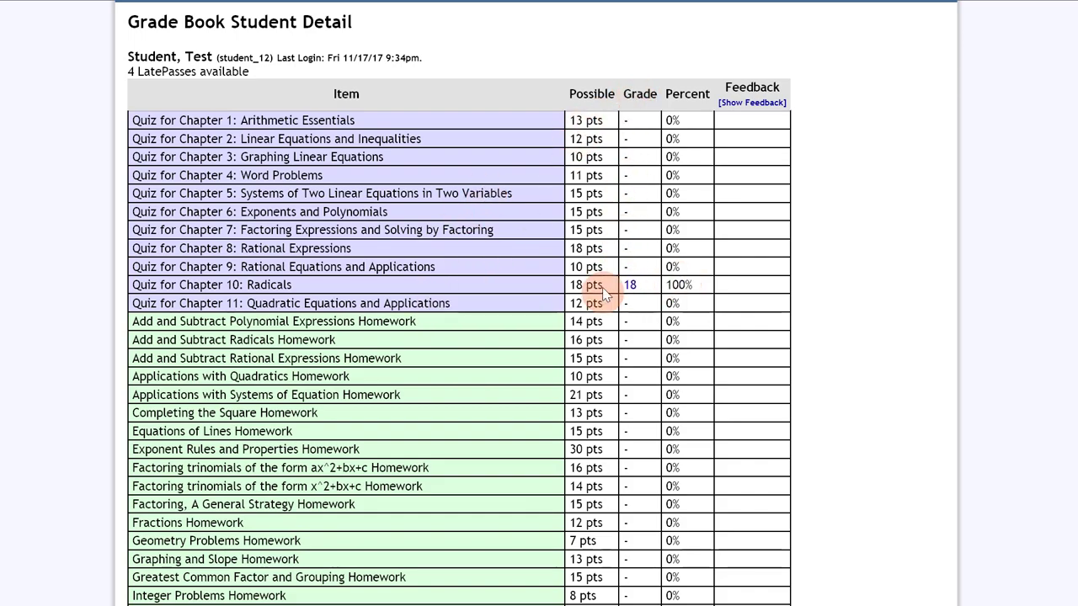
pyautogui.scroll(-3)
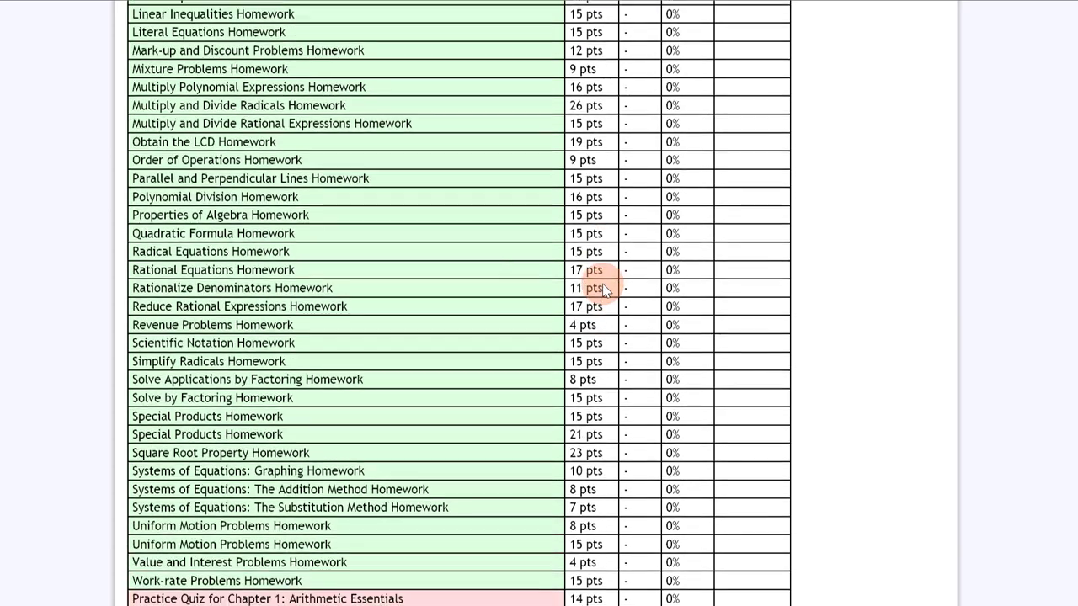
pyautogui.scroll(-3)
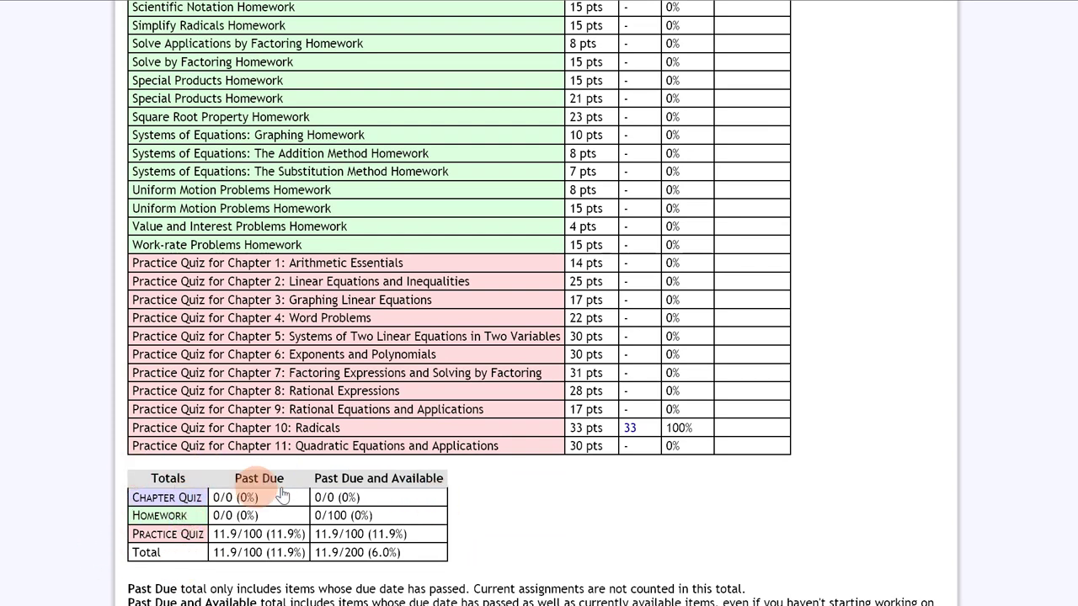
pyautogui.moveTo(174, 551)
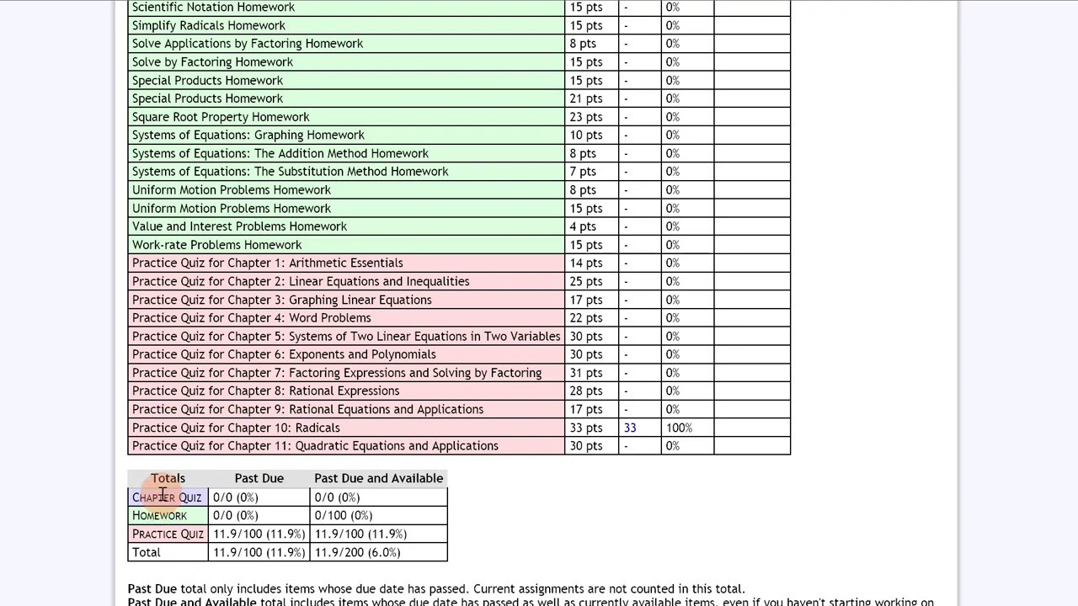
pyautogui.moveTo(217, 552)
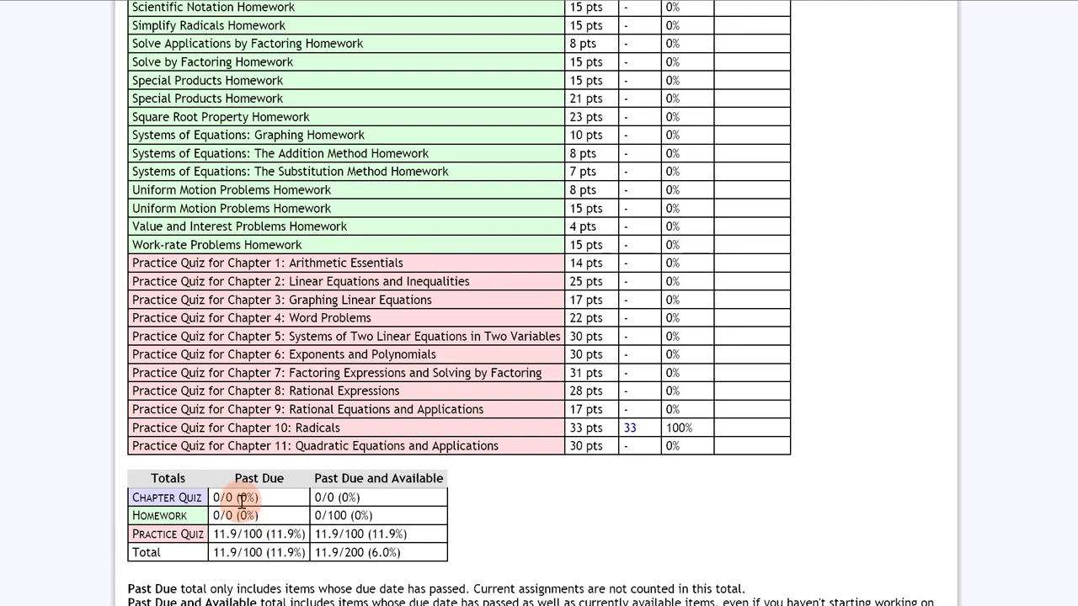
pyautogui.moveTo(260, 478)
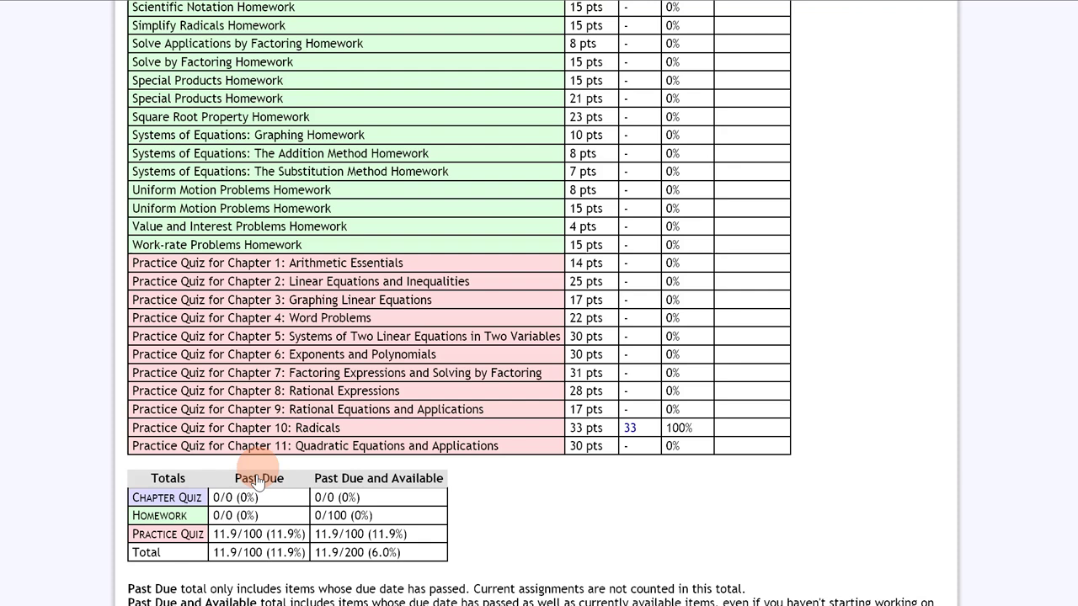
pyautogui.moveTo(258, 533)
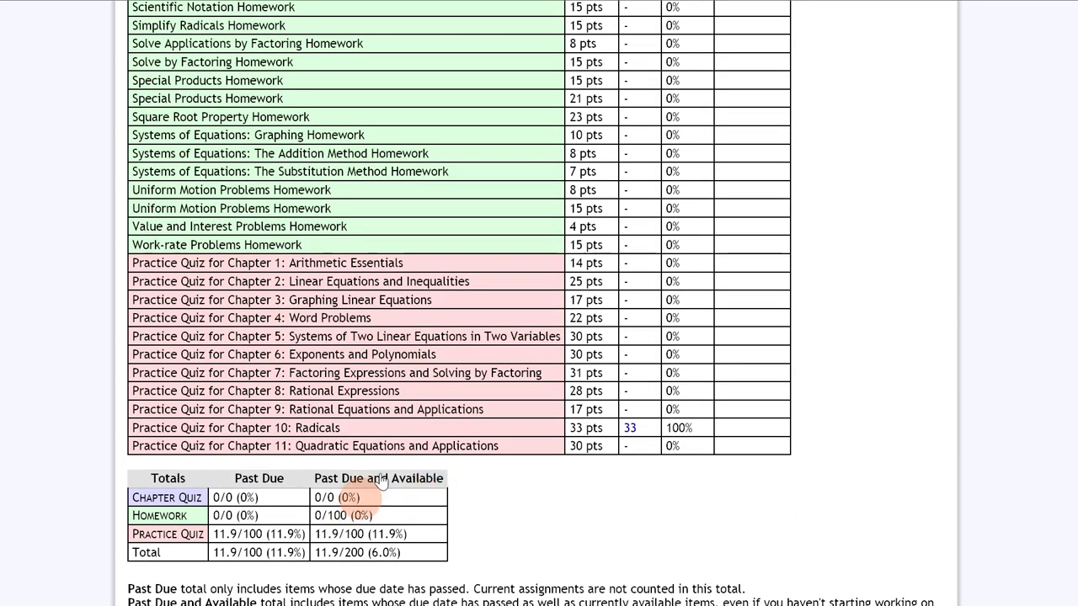
pyautogui.moveTo(383, 518)
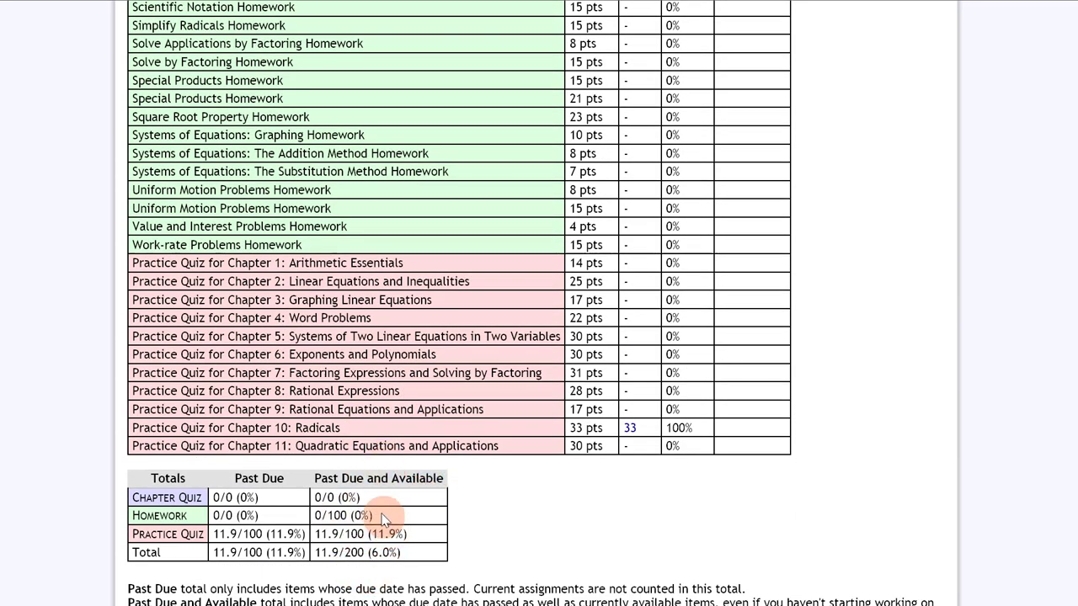
pyautogui.moveTo(413, 529)
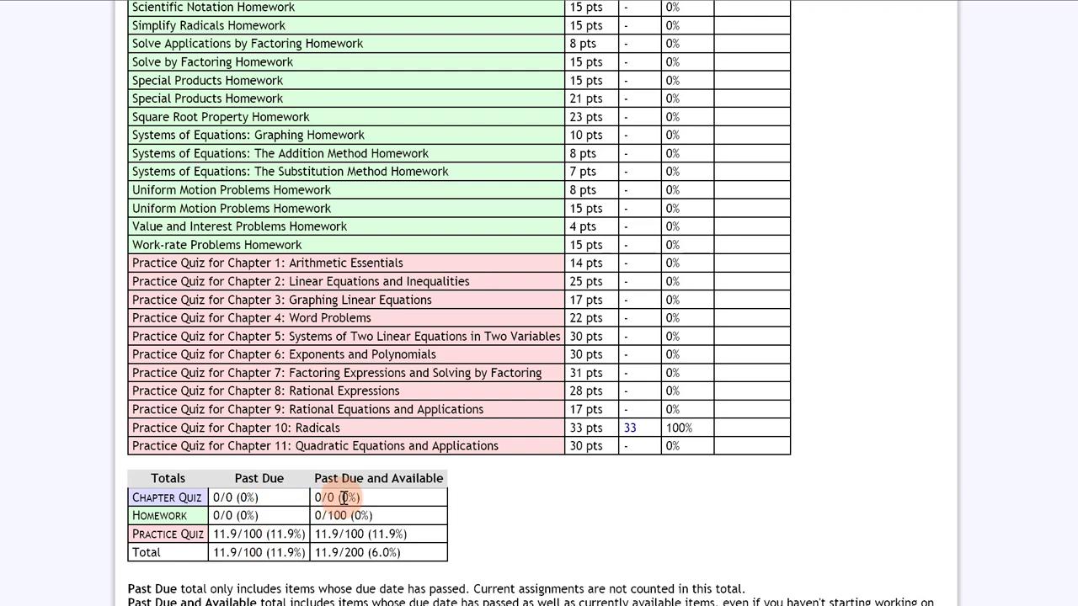
pyautogui.scroll(3)
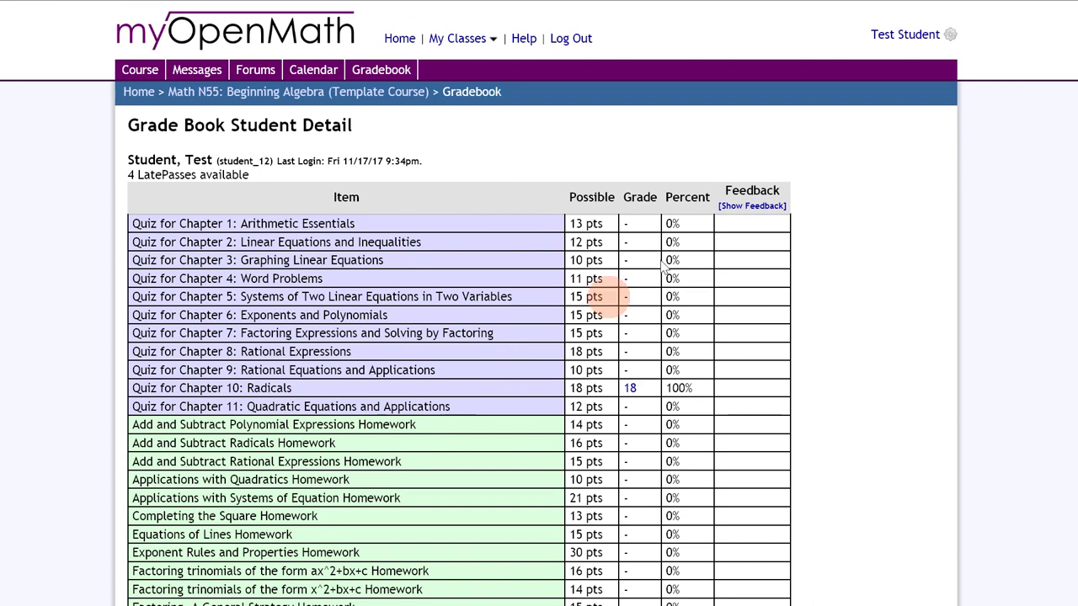
pyautogui.moveTo(644, 290)
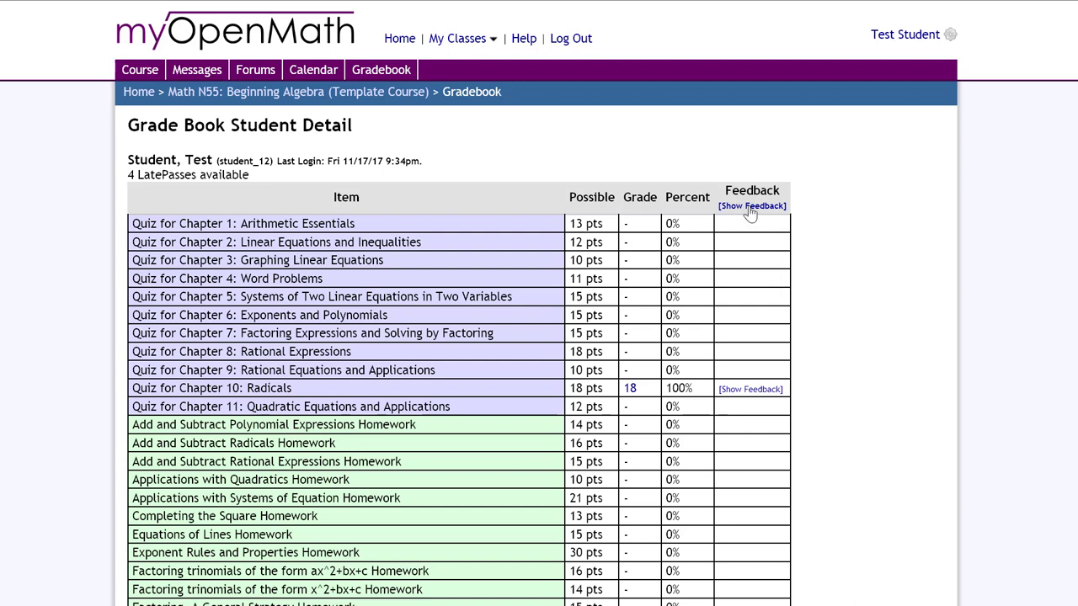
pyautogui.moveTo(913, 349)
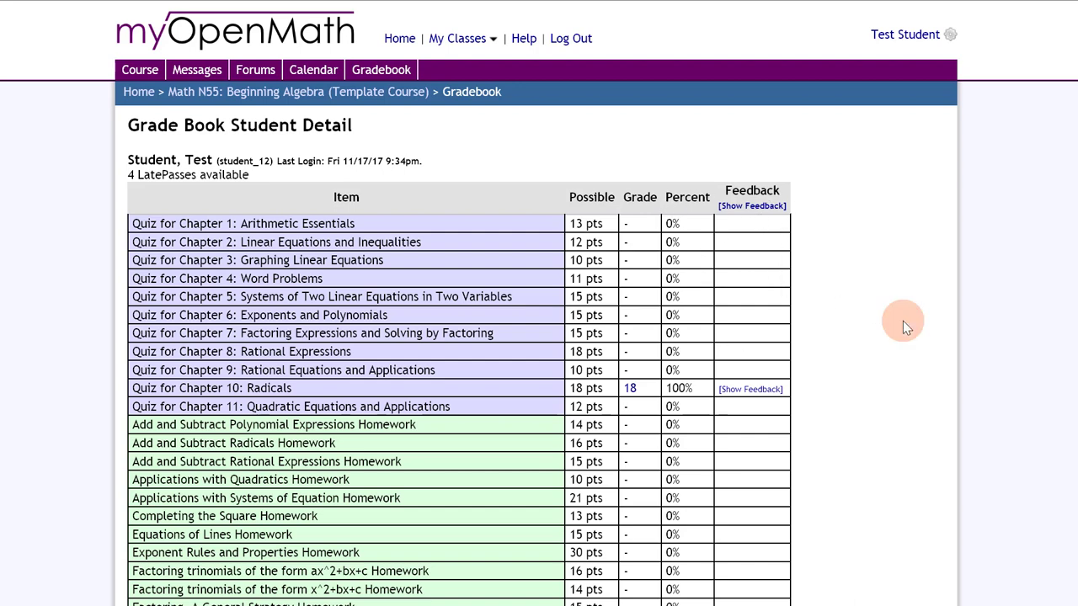
# Step: Scroll down to the Chapter 10 quiz row showing its 18 of 18 score
pyautogui.scroll(-3)
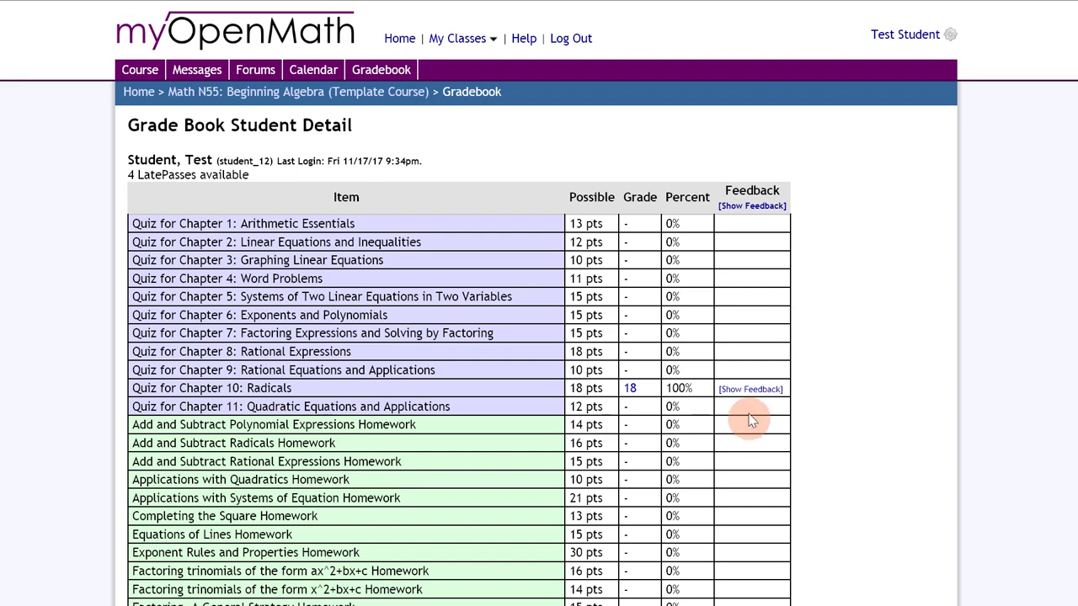
pyautogui.moveTo(766, 265)
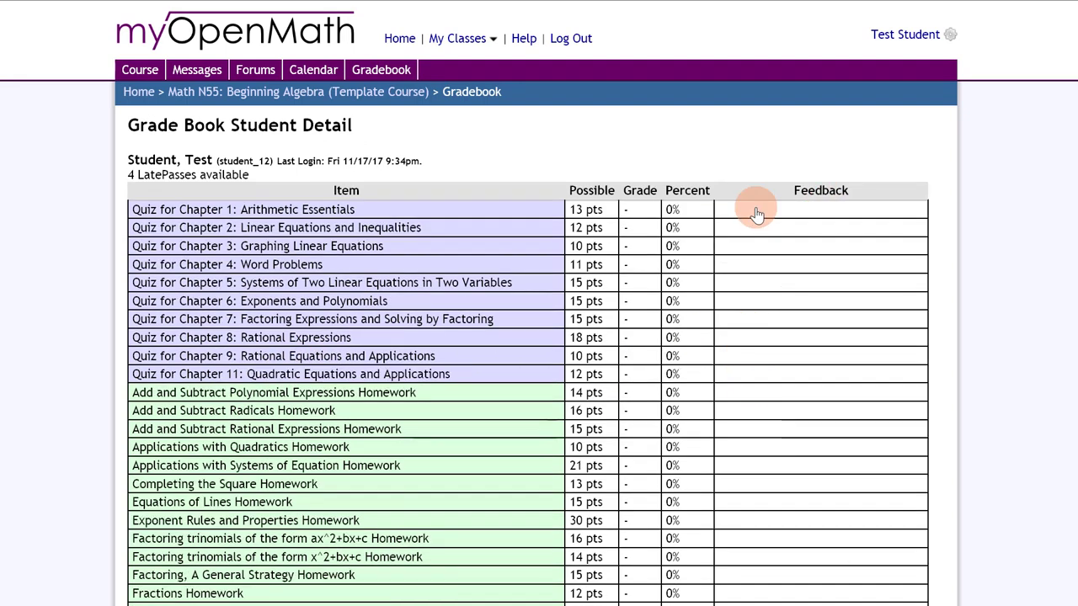
pyautogui.scroll(-3)
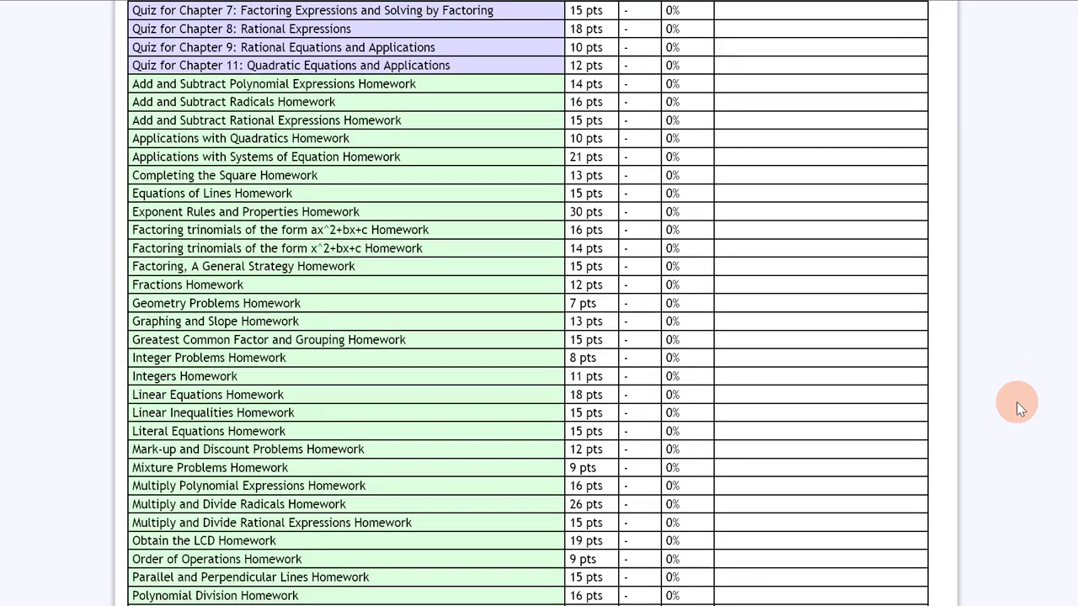
pyautogui.scroll(-3)
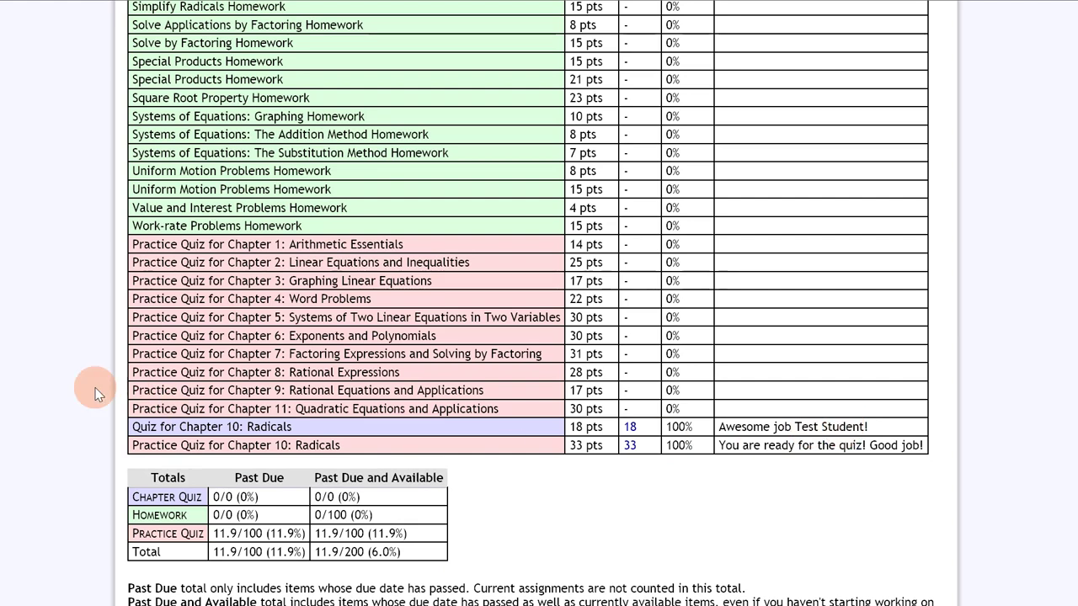
pyautogui.moveTo(714, 477)
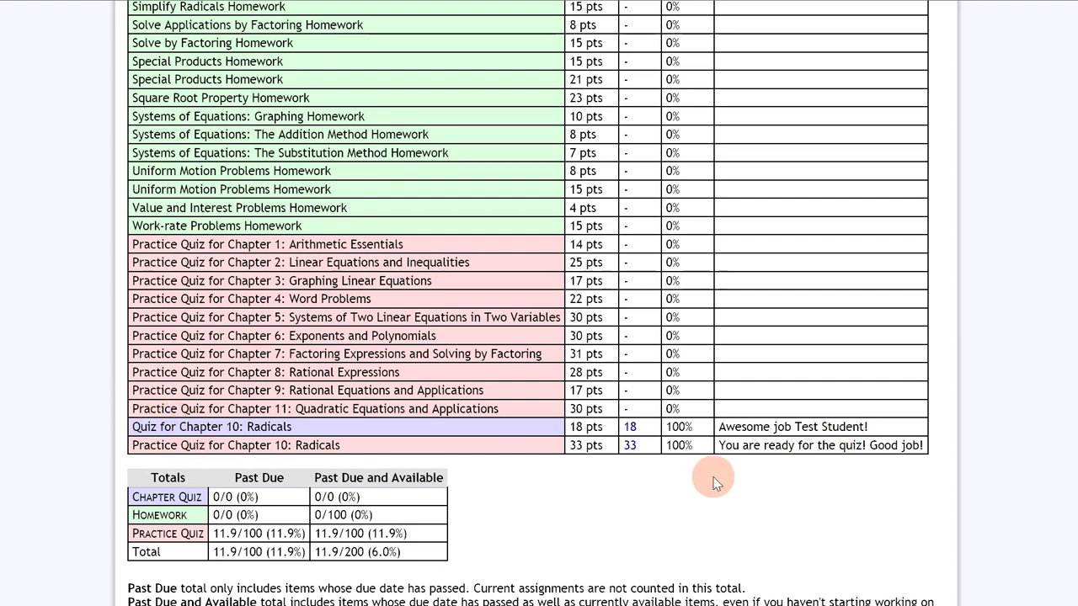
pyautogui.moveTo(821, 450)
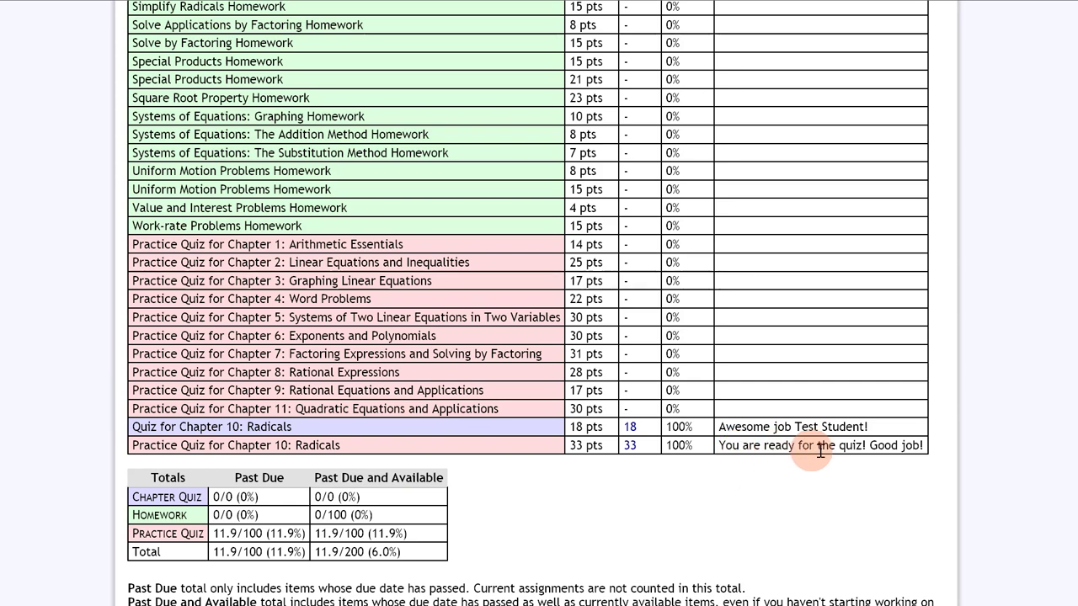
pyautogui.moveTo(876, 445)
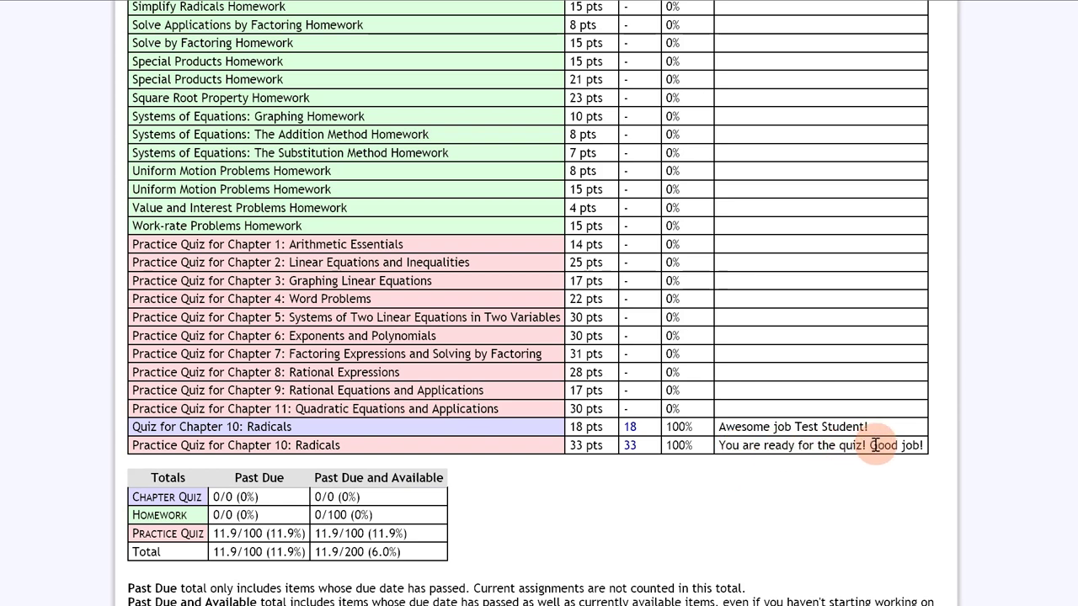
pyautogui.moveTo(695, 501)
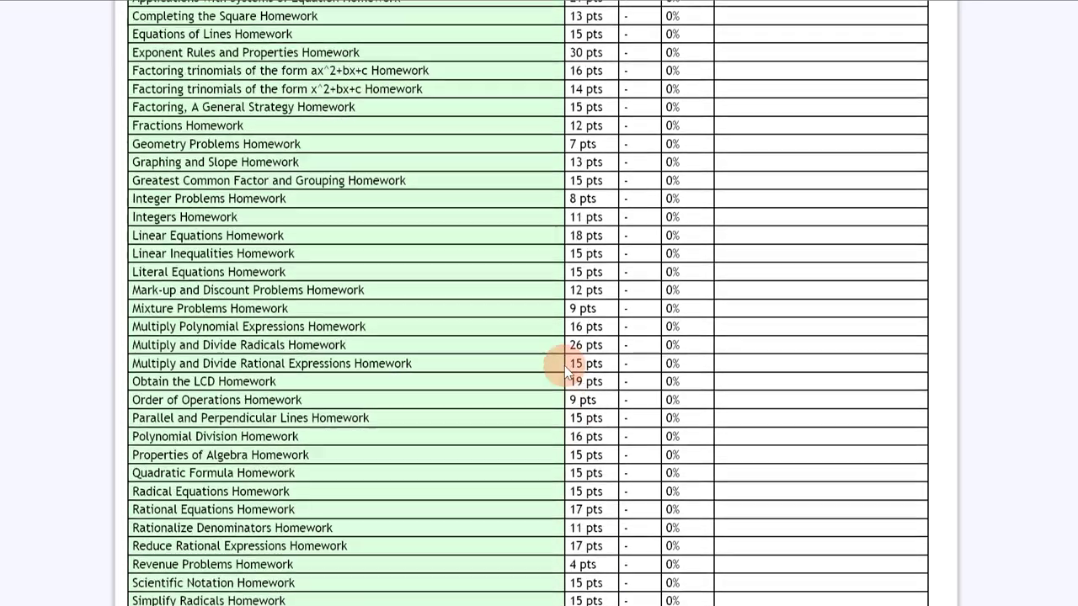
pyautogui.scroll(-3)
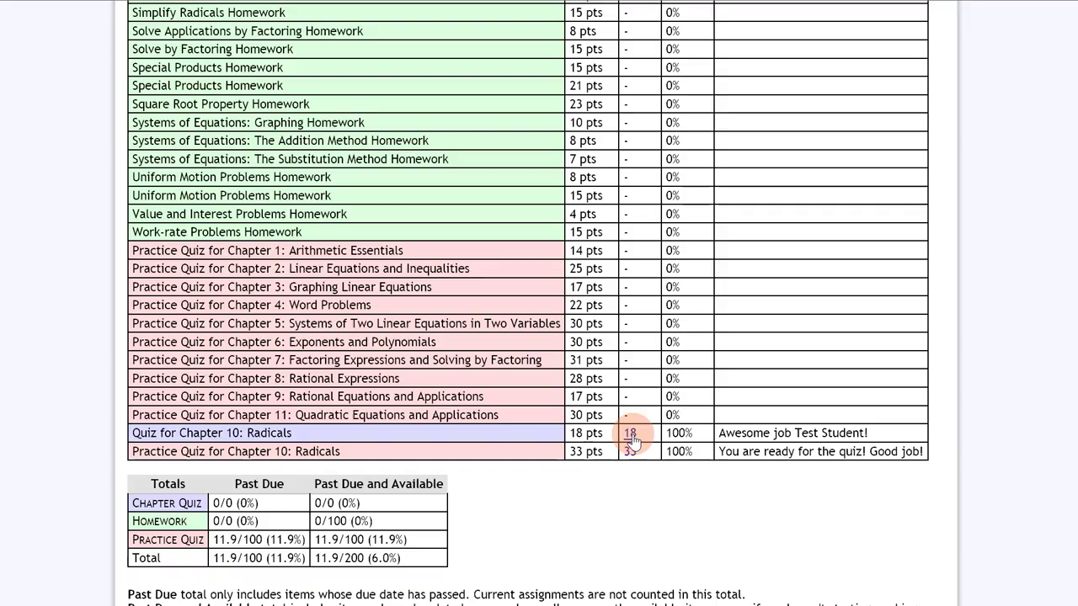
# Step: Review the Chapter 10: Radicals quiz details from its 18 score, then return to the gradebook
pyautogui.click(629, 432)
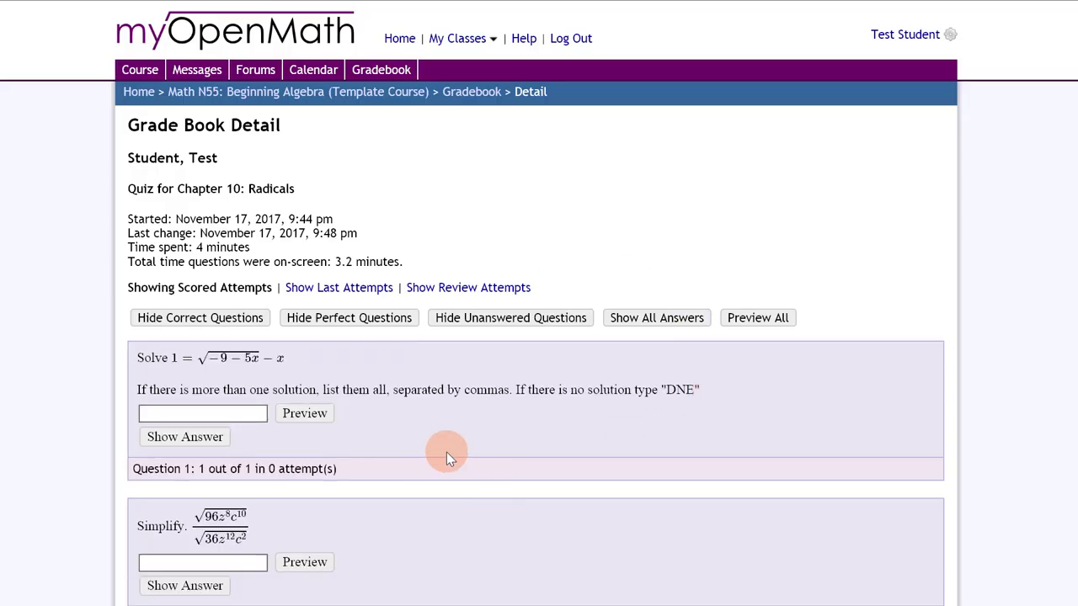
pyautogui.moveTo(457, 457)
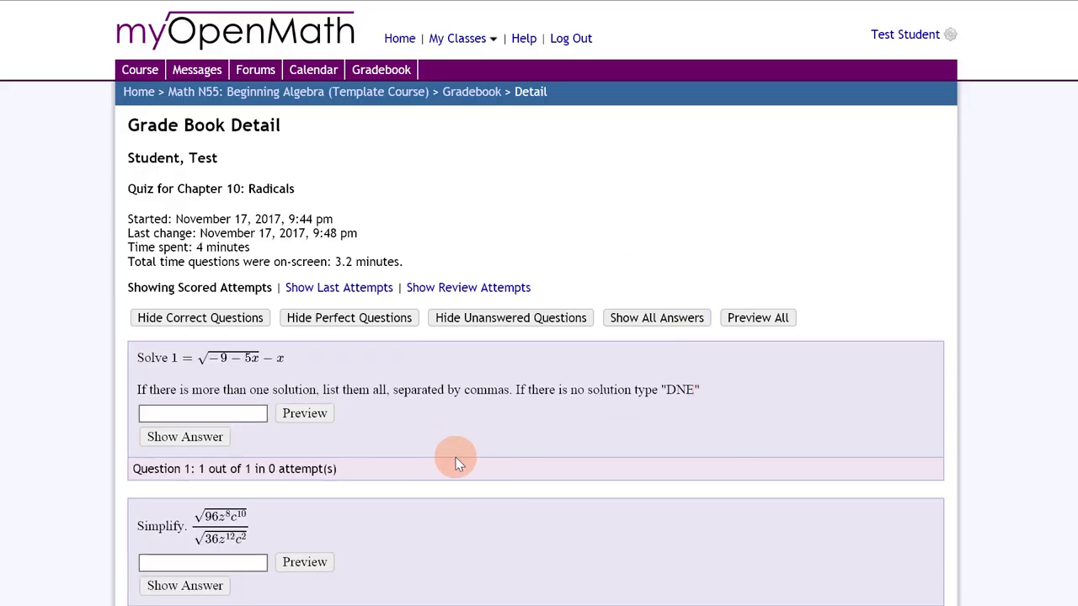
pyautogui.moveTo(442, 375)
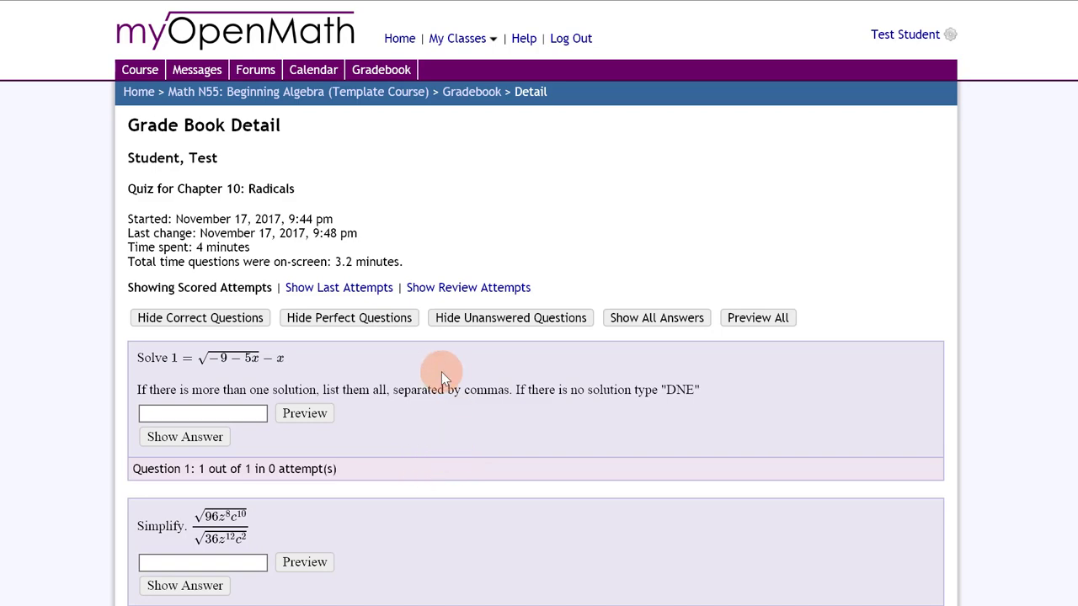
pyautogui.scroll(-3)
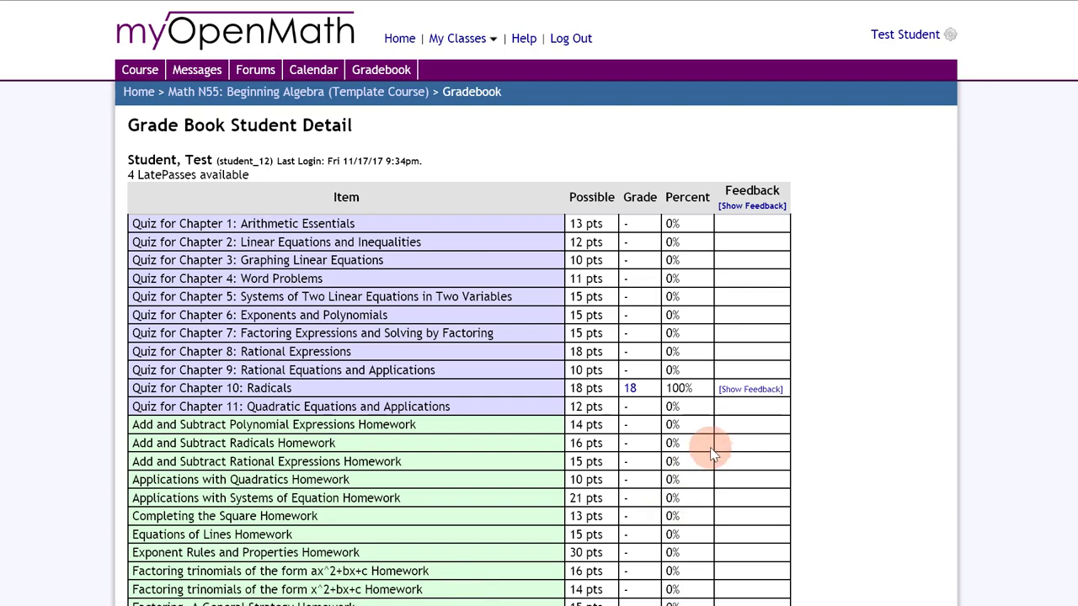
pyautogui.scroll(-3)
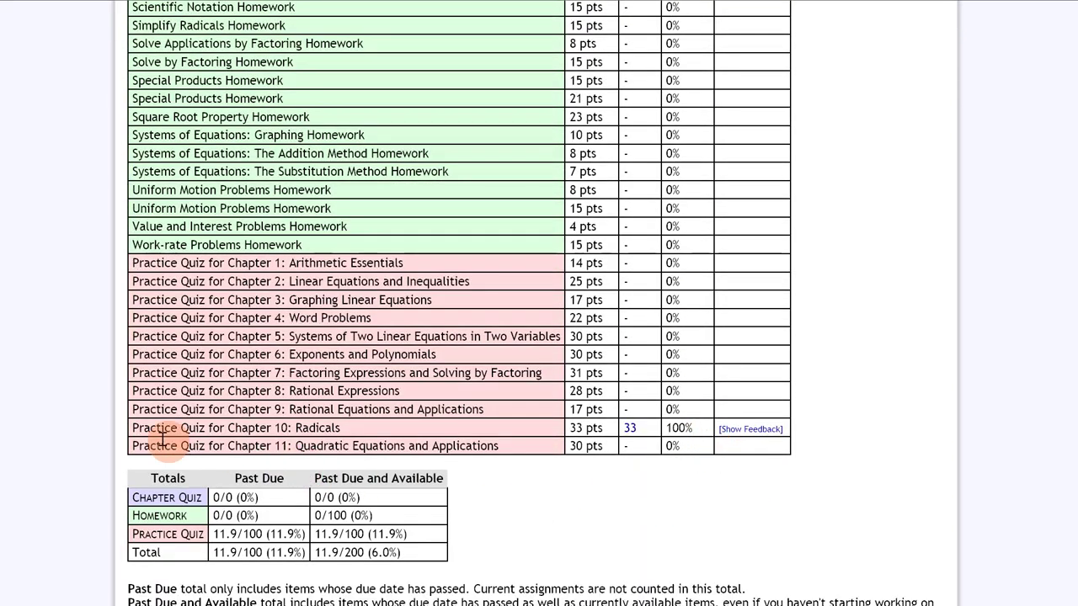
pyautogui.moveTo(614, 446)
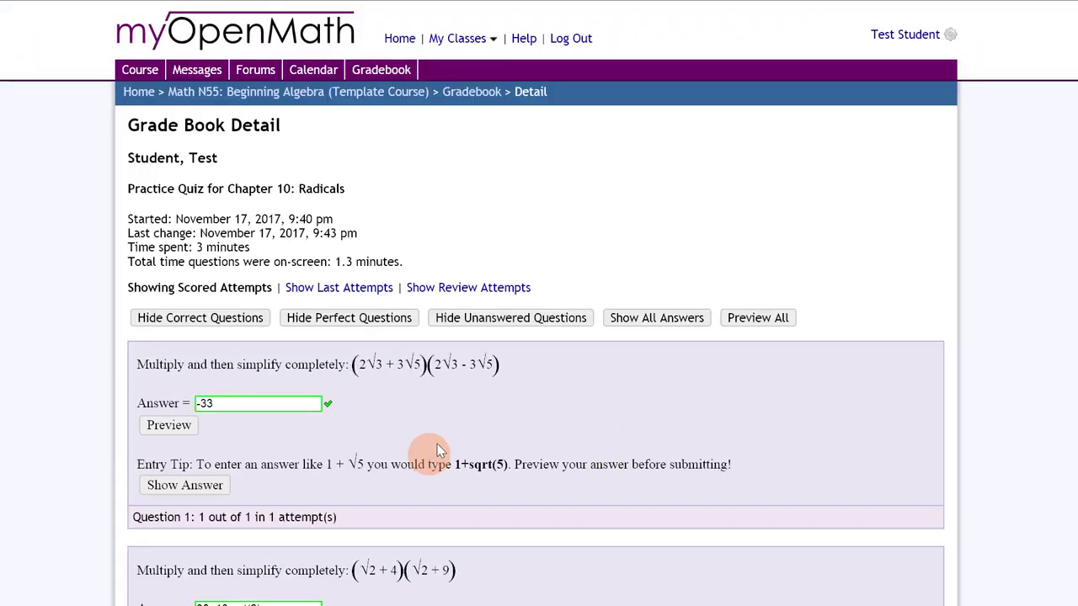
pyautogui.scroll(-3)
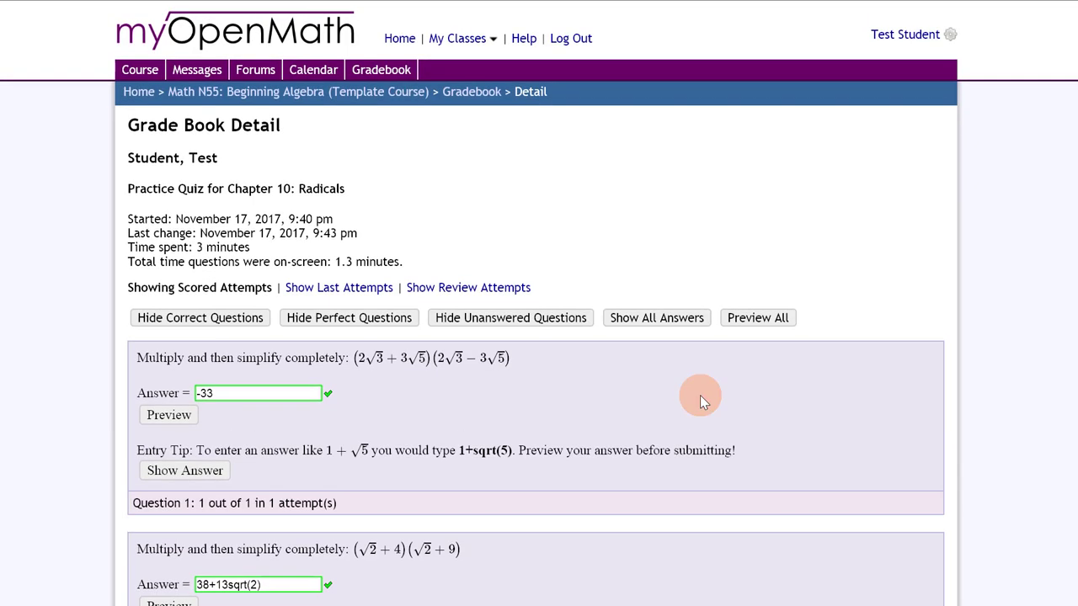
pyautogui.click(471, 92)
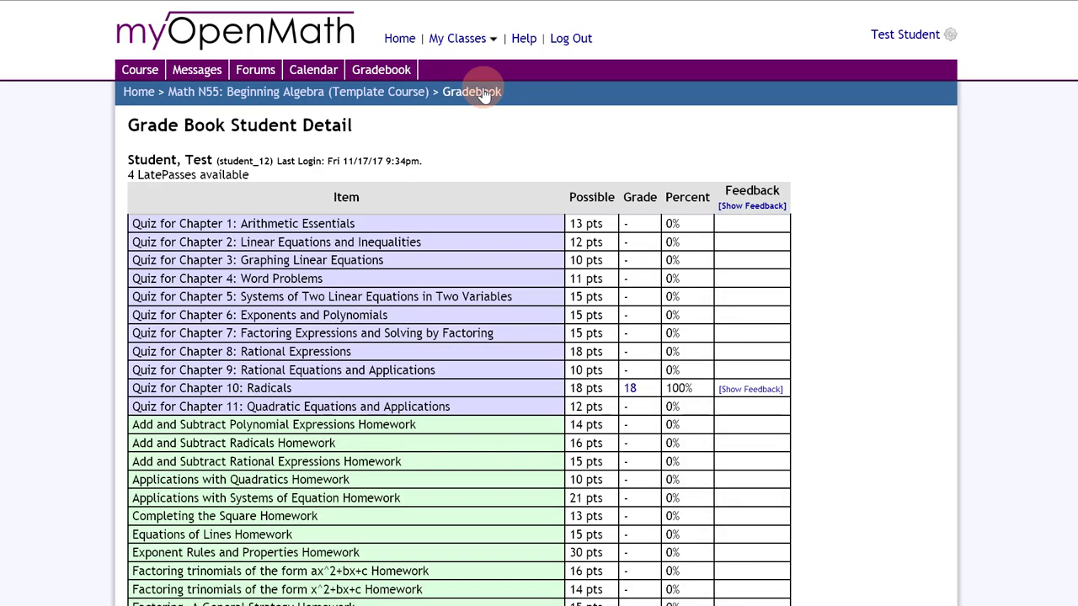
pyautogui.moveTo(336, 185)
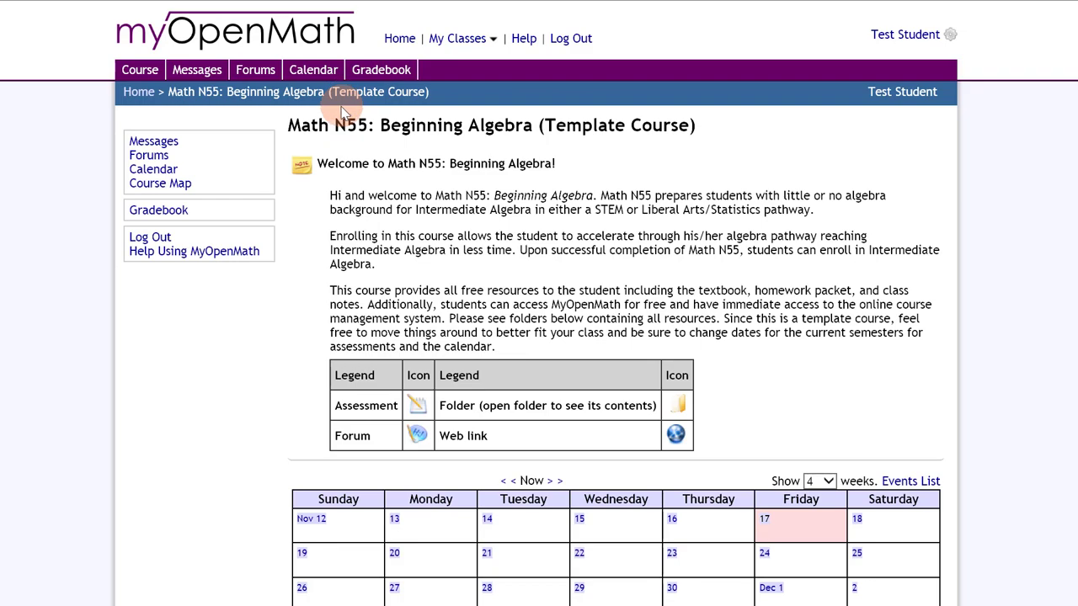
pyautogui.moveTo(257, 194)
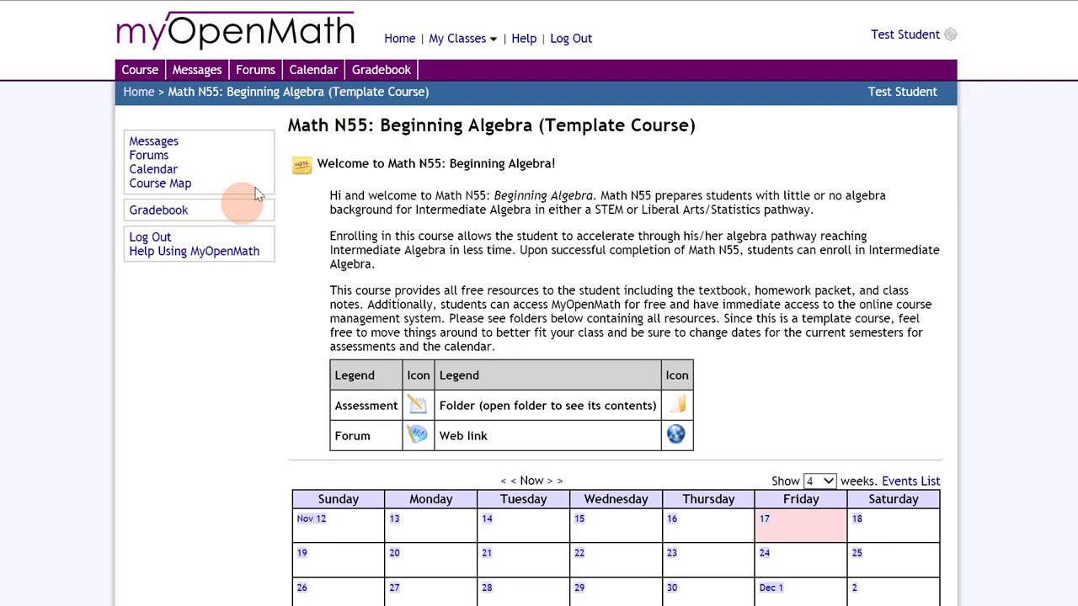